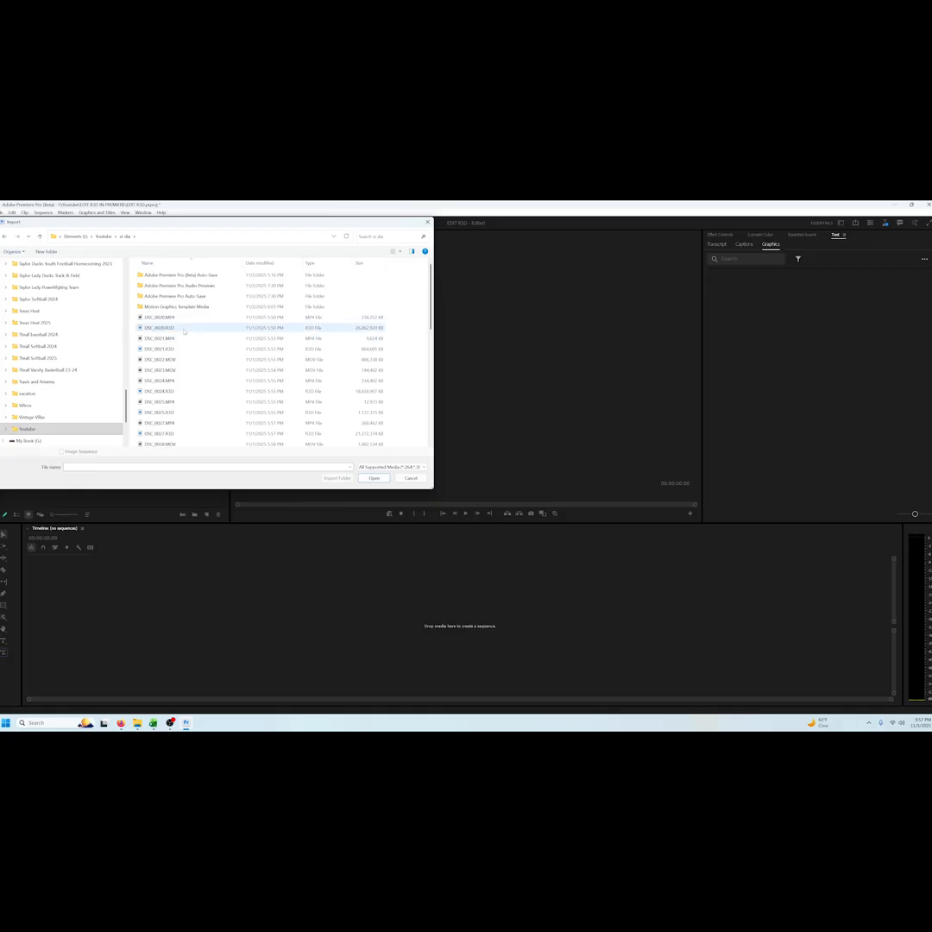
{"action": "mouse_move", "coordinate": [159, 327]}
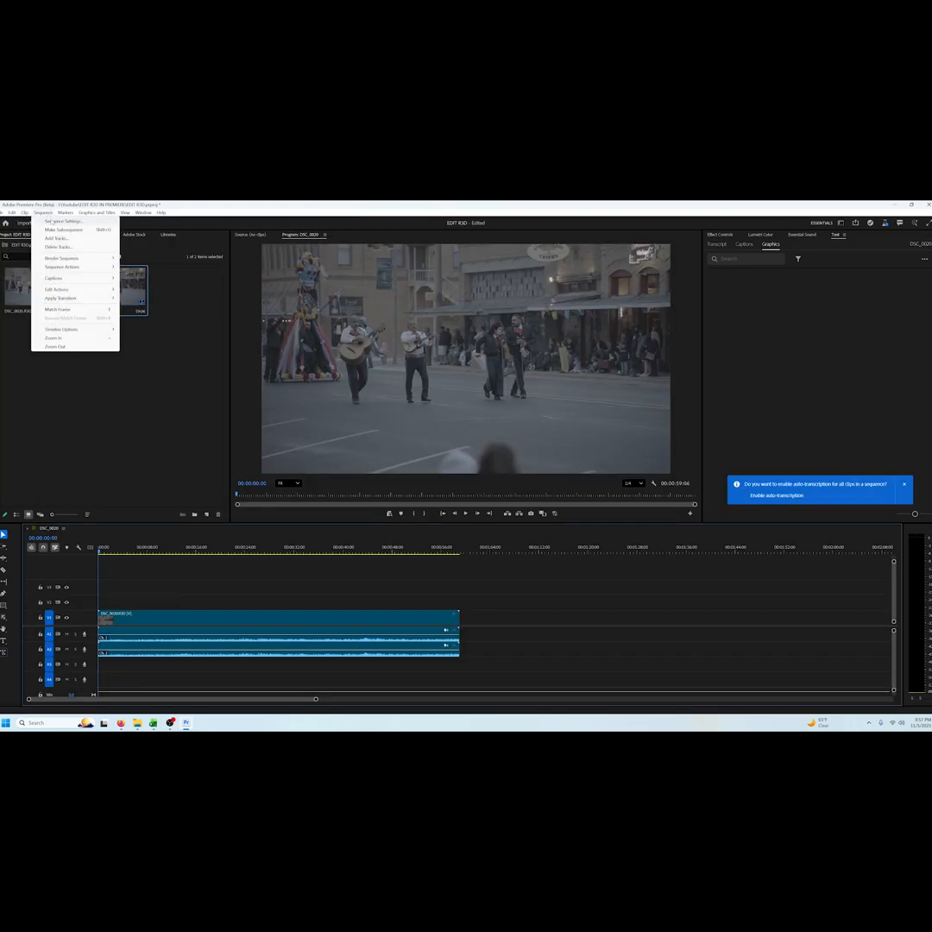
Step: Choose a new timebase frame rate in the DSC_0020 sequence settings
{"action": "left_click", "coordinate": [62, 221]}
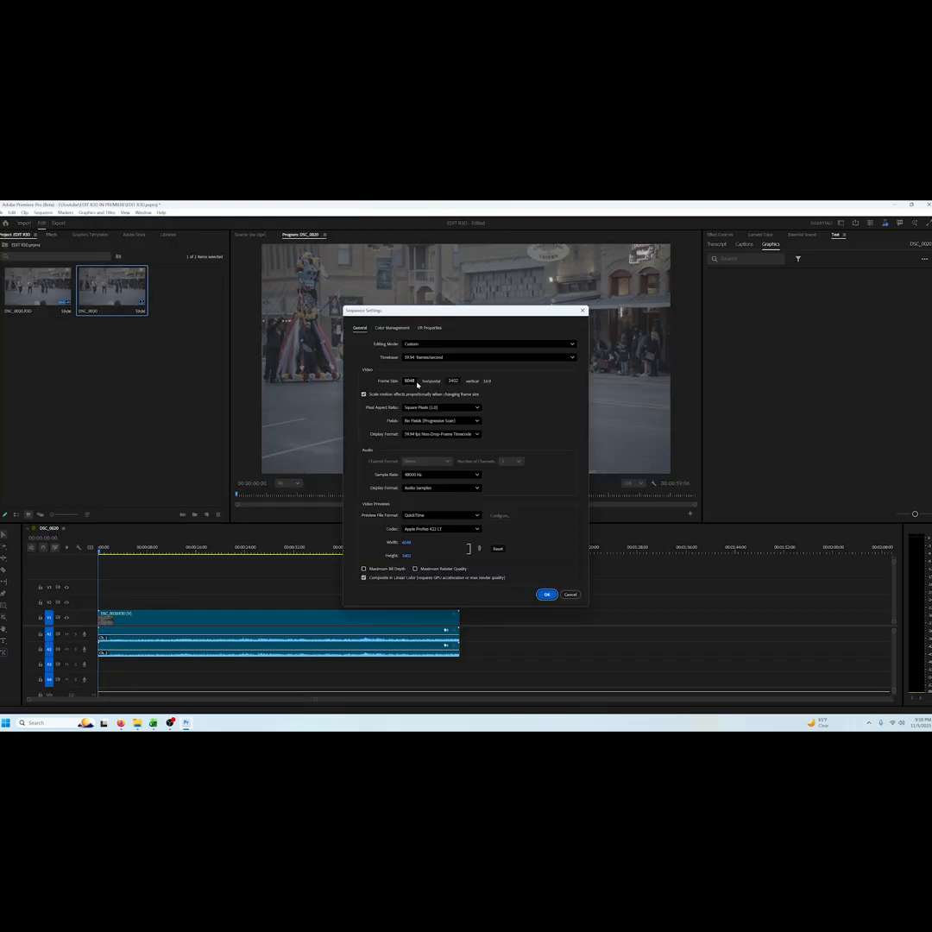
{"action": "left_click", "coordinate": [487, 358]}
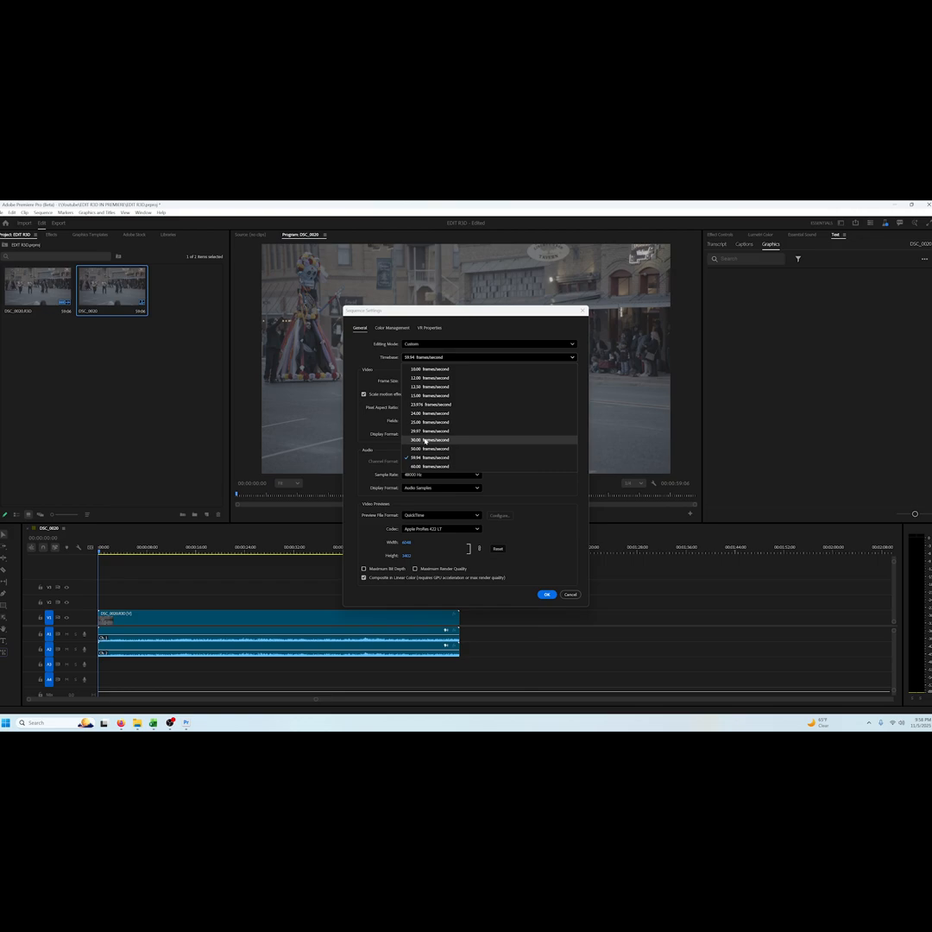
{"action": "left_click", "coordinate": [423, 440]}
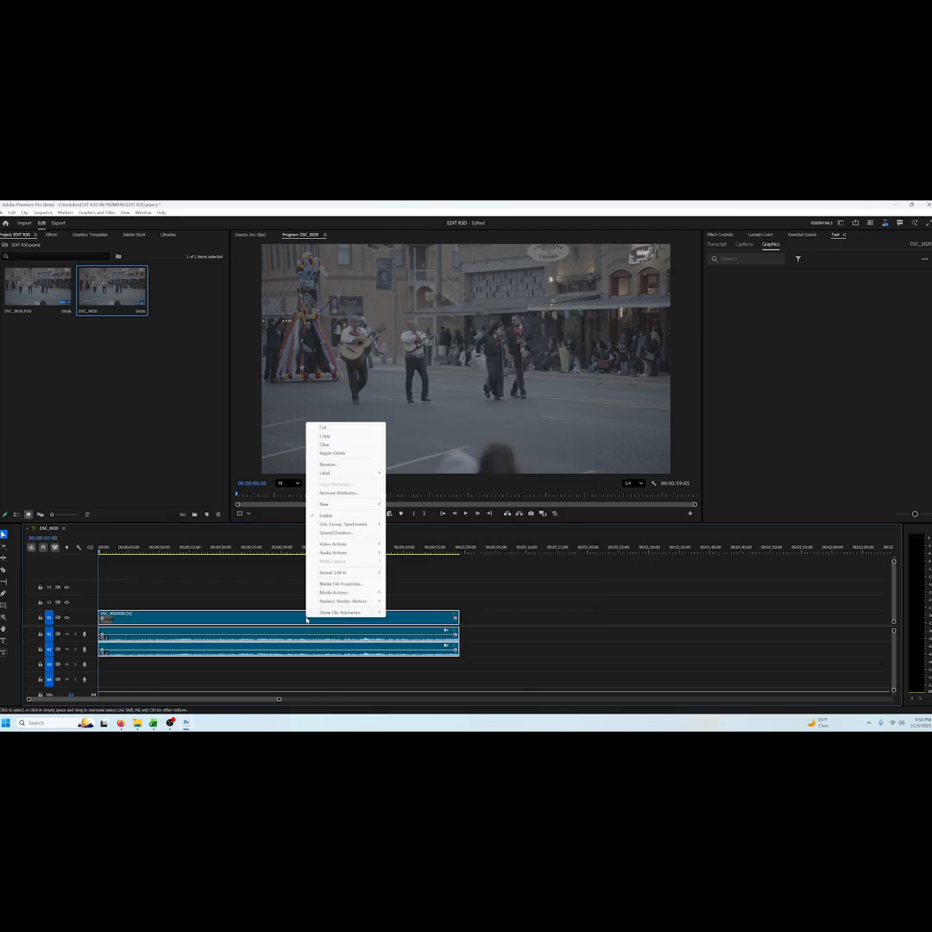
{"action": "mouse_move", "coordinate": [346, 524]}
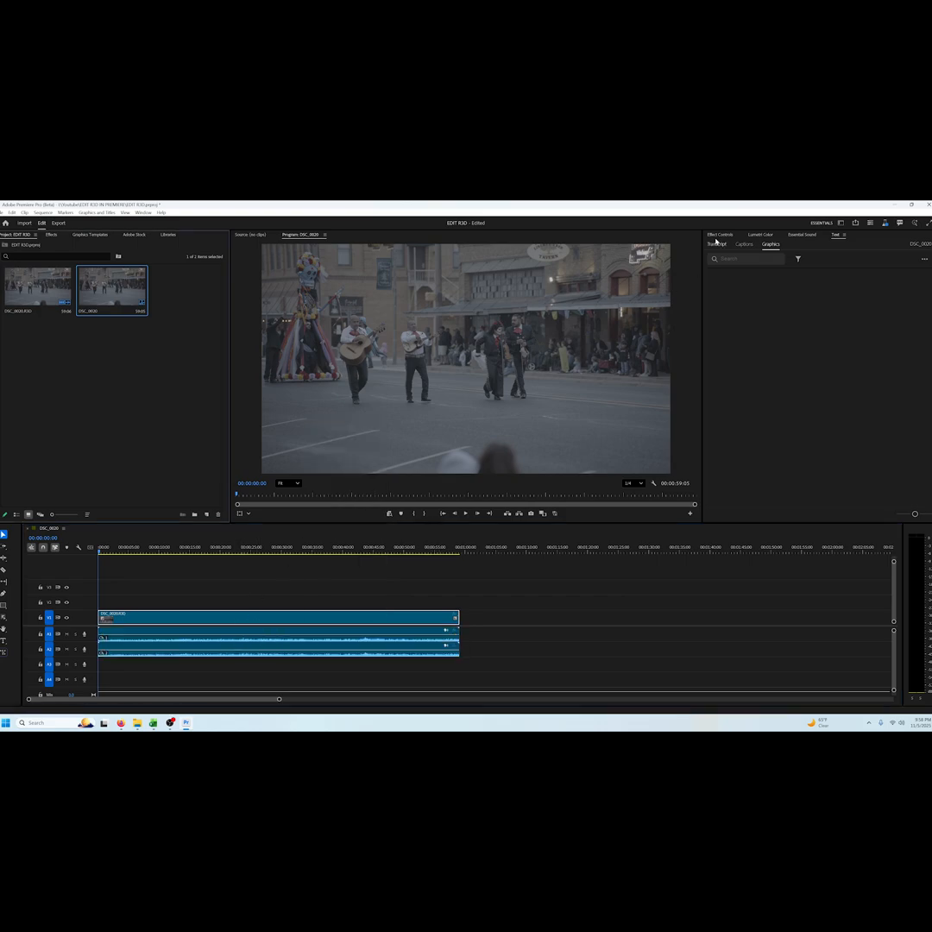
Step: Show DSC_0020.R3D's RED source settings and keep Gamma Curve on Log3G10
{"action": "left_click", "coordinate": [719, 234]}
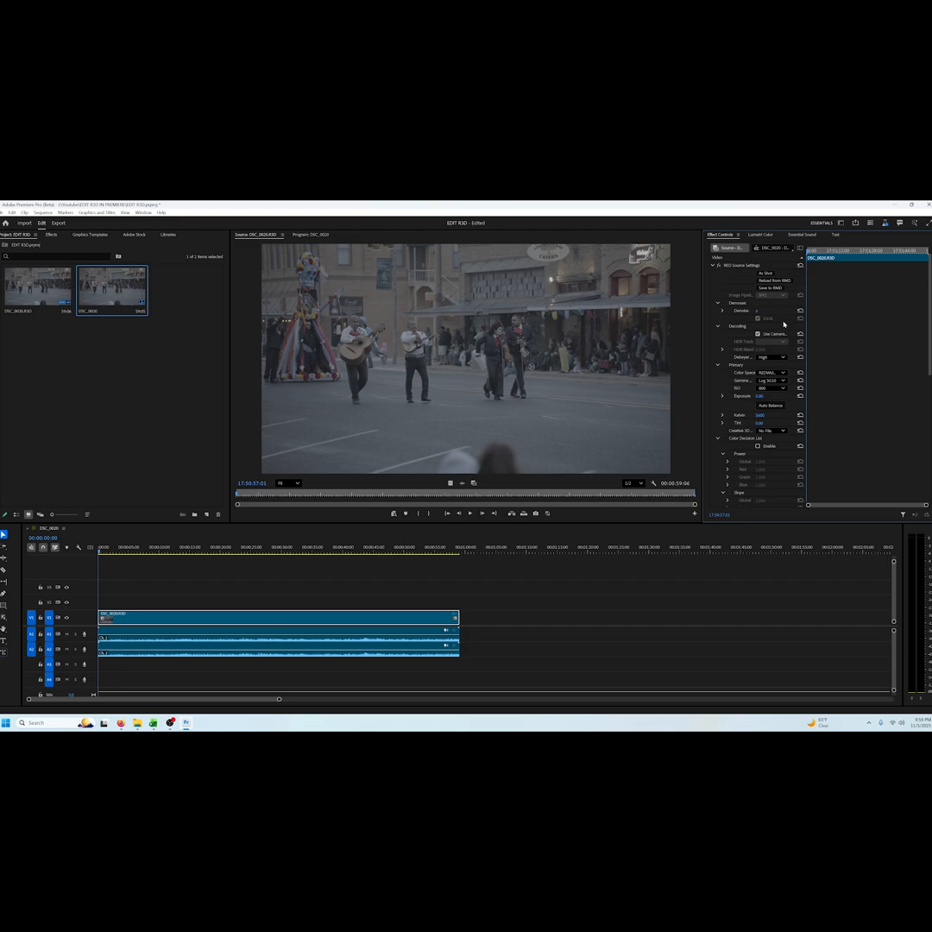
{"action": "mouse_move", "coordinate": [778, 354]}
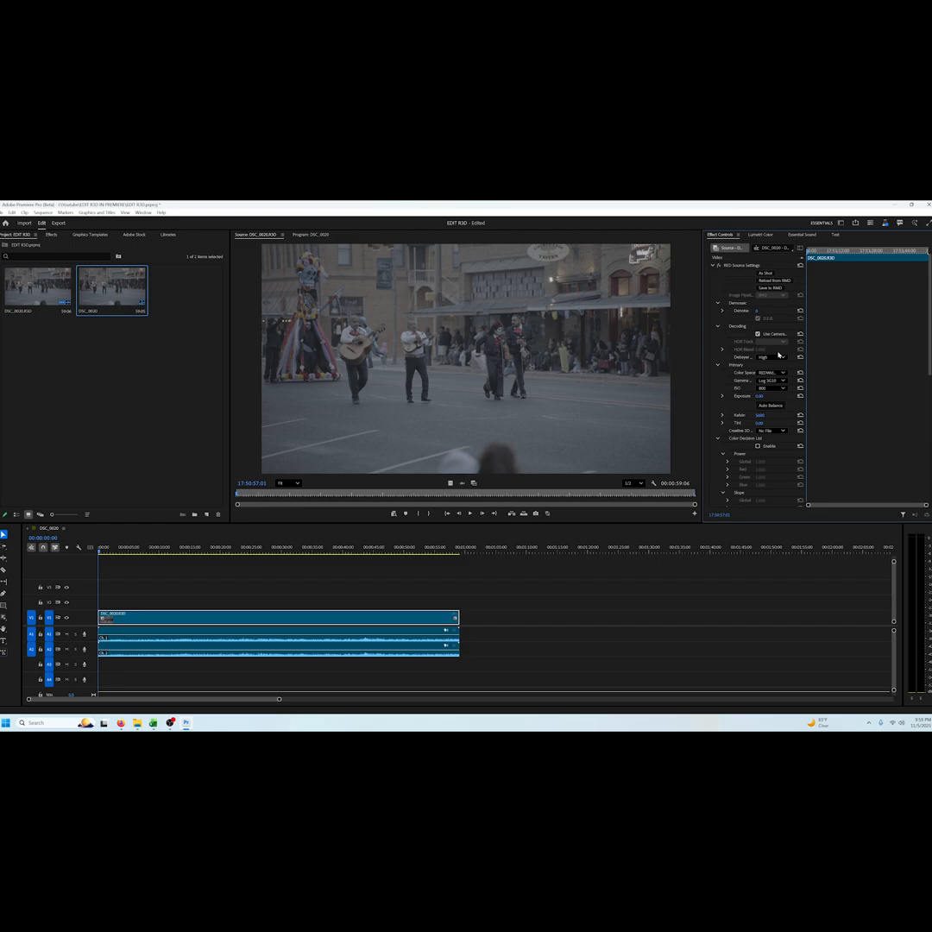
{"action": "left_click", "coordinate": [770, 372]}
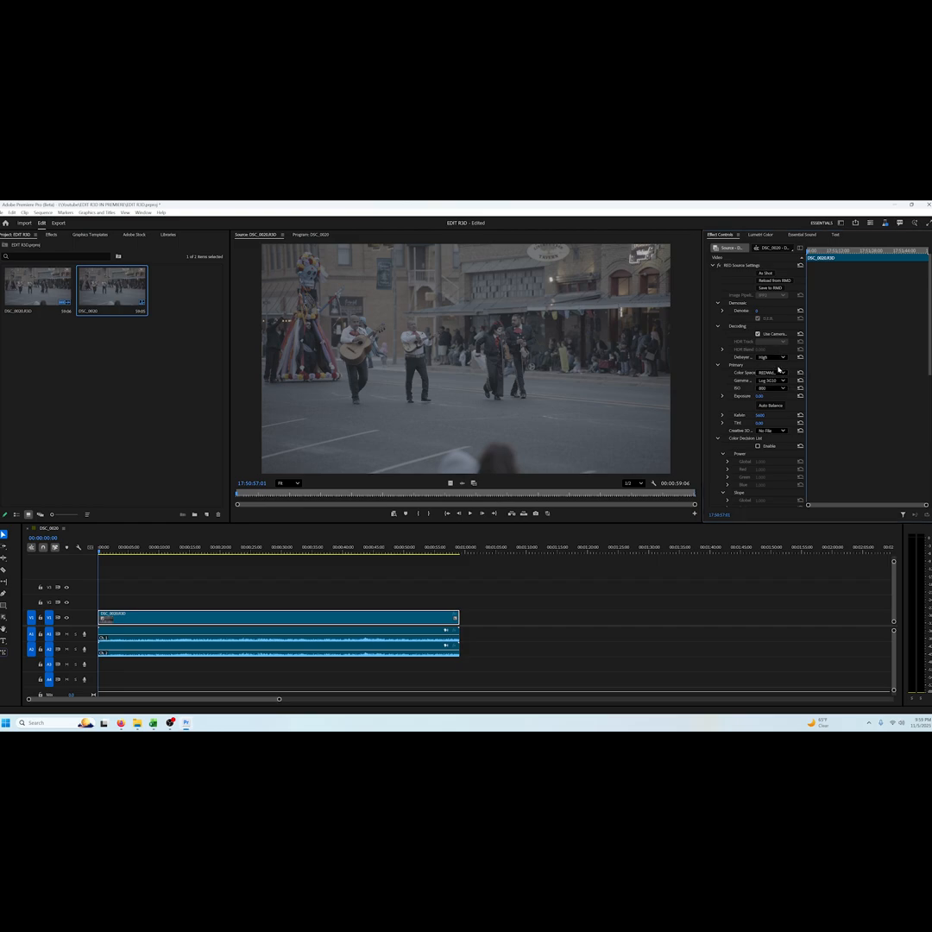
{"action": "left_click", "coordinate": [770, 381]}
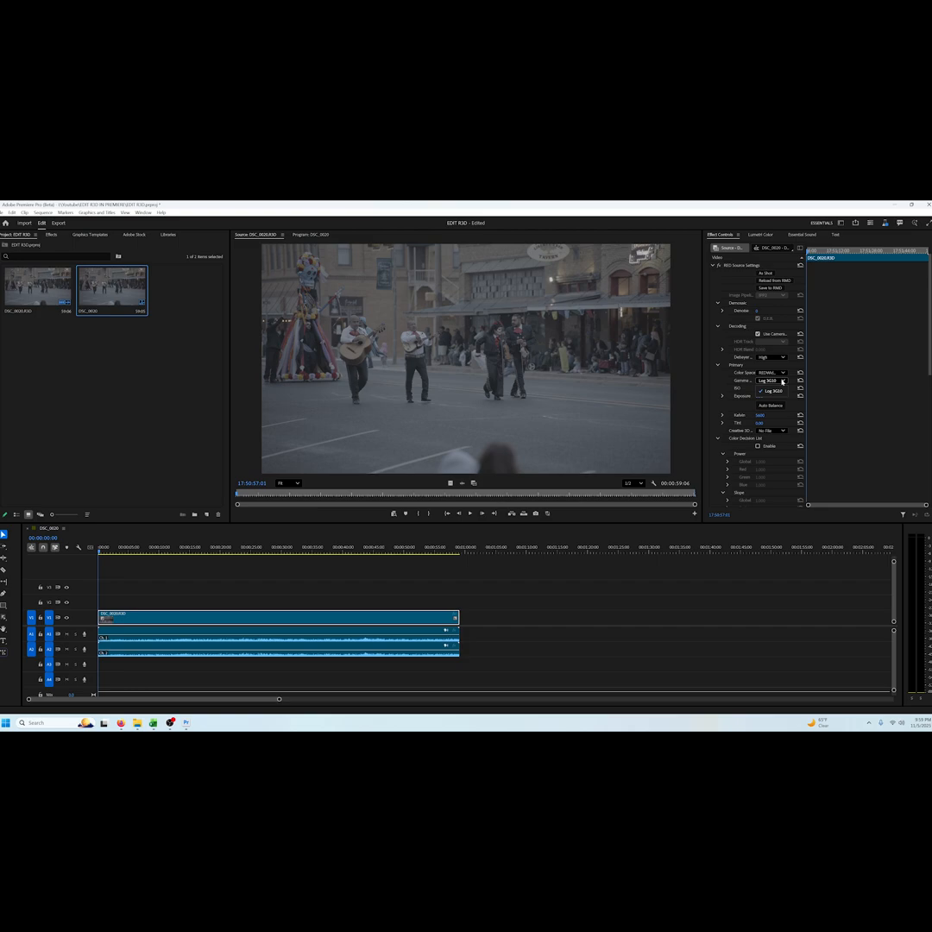
{"action": "left_click", "coordinate": [772, 387]}
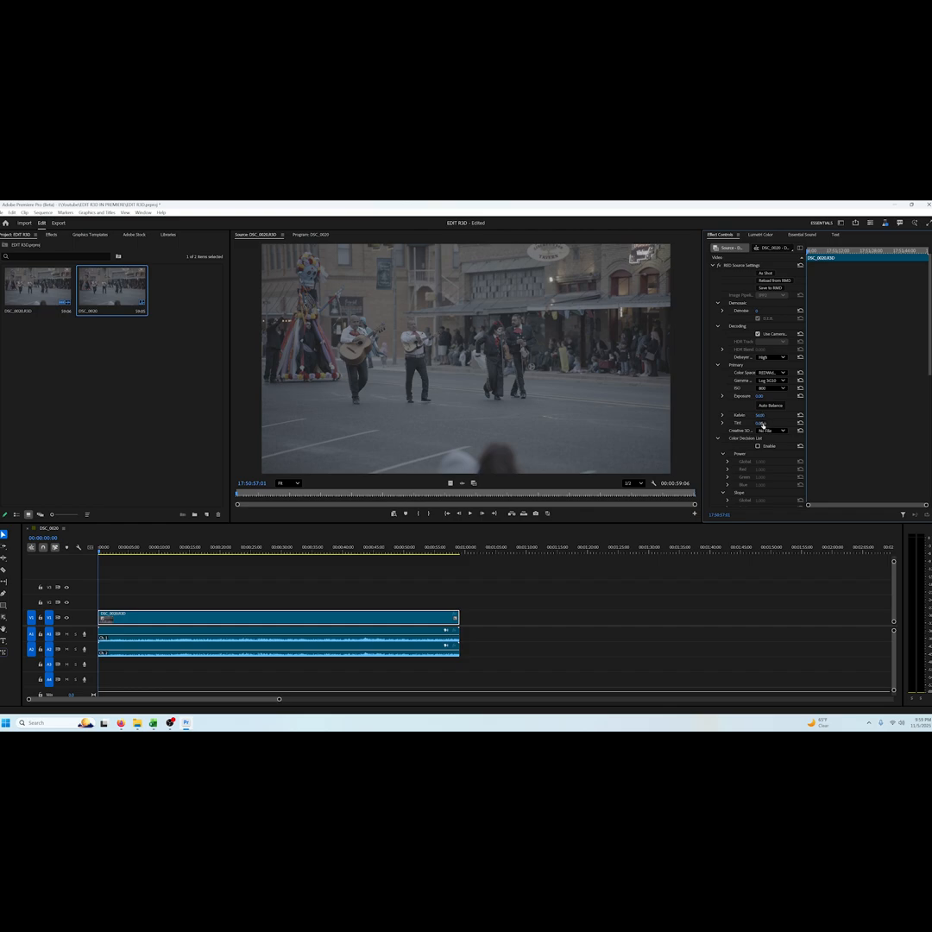
{"action": "left_click", "coordinate": [770, 429]}
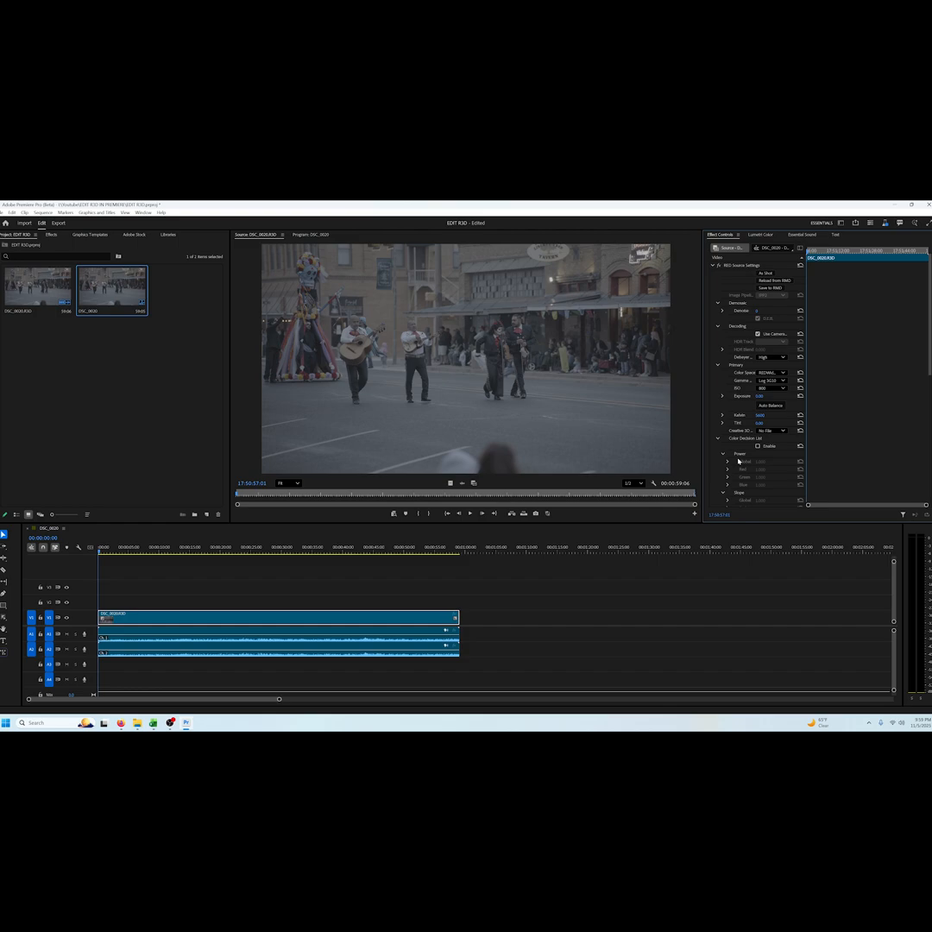
{"action": "left_click", "coordinate": [723, 453]}
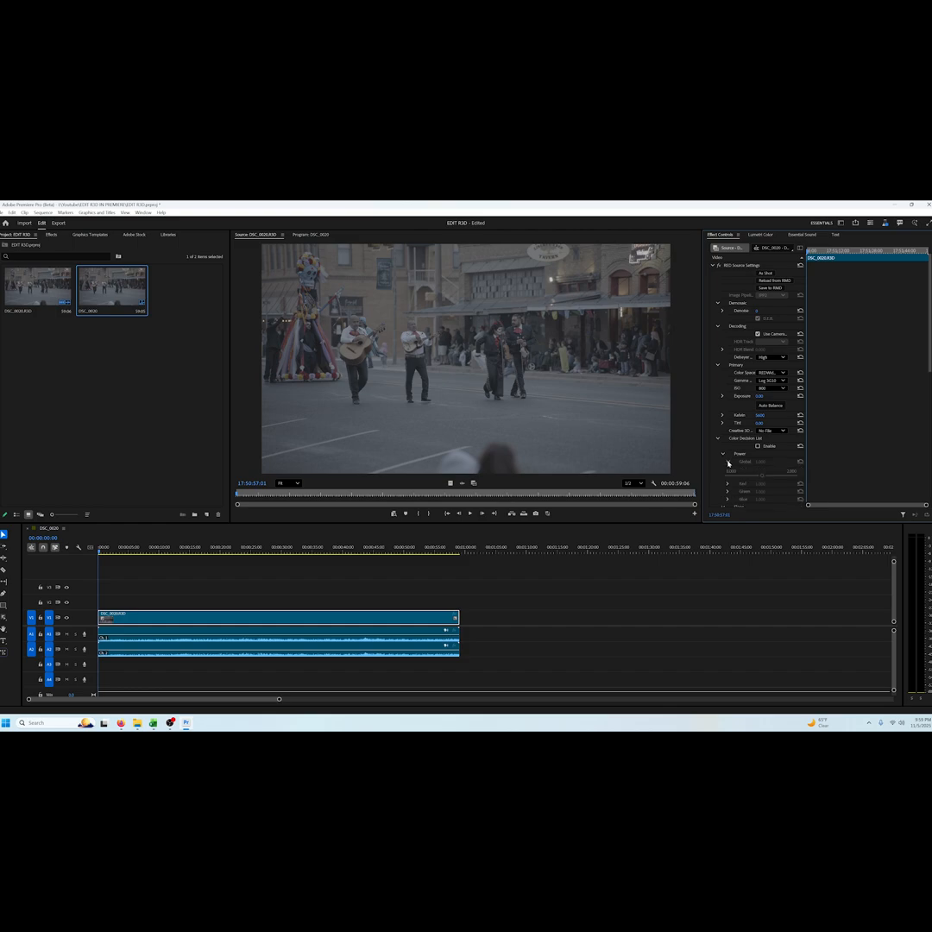
{"action": "left_click", "coordinate": [758, 445]}
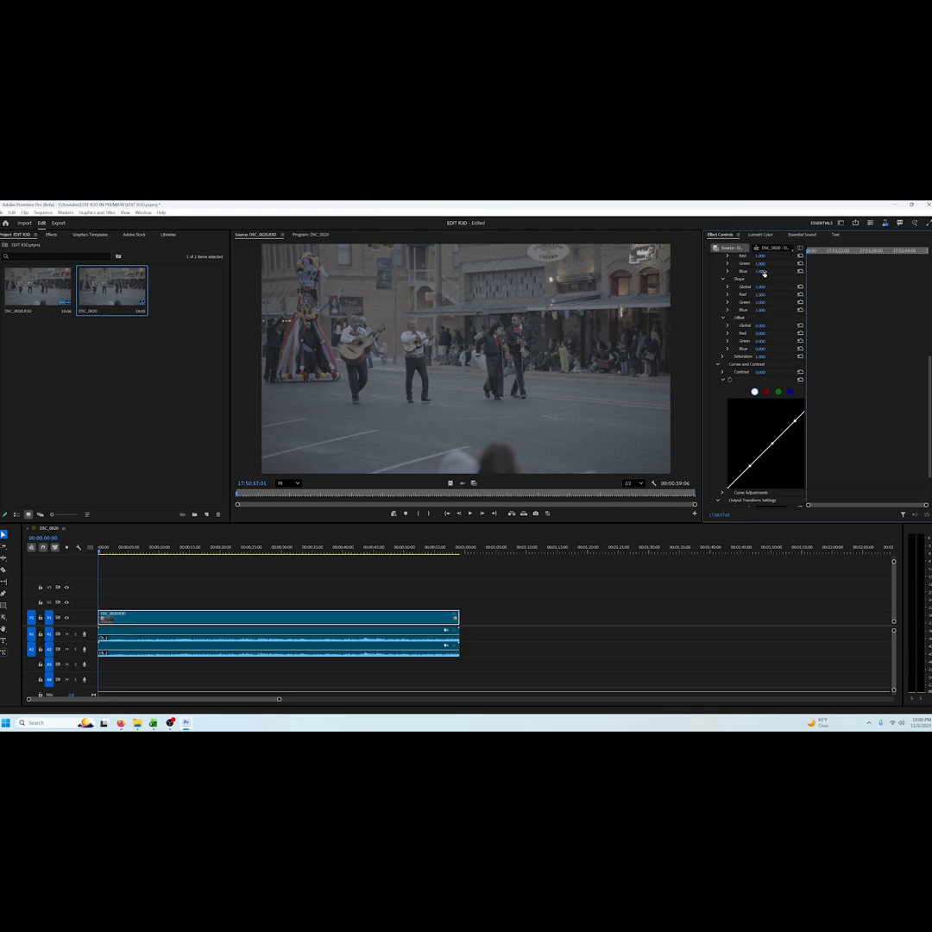
{"action": "left_click_drag", "start_coordinate": [763, 422], "coordinate": [753, 470]}
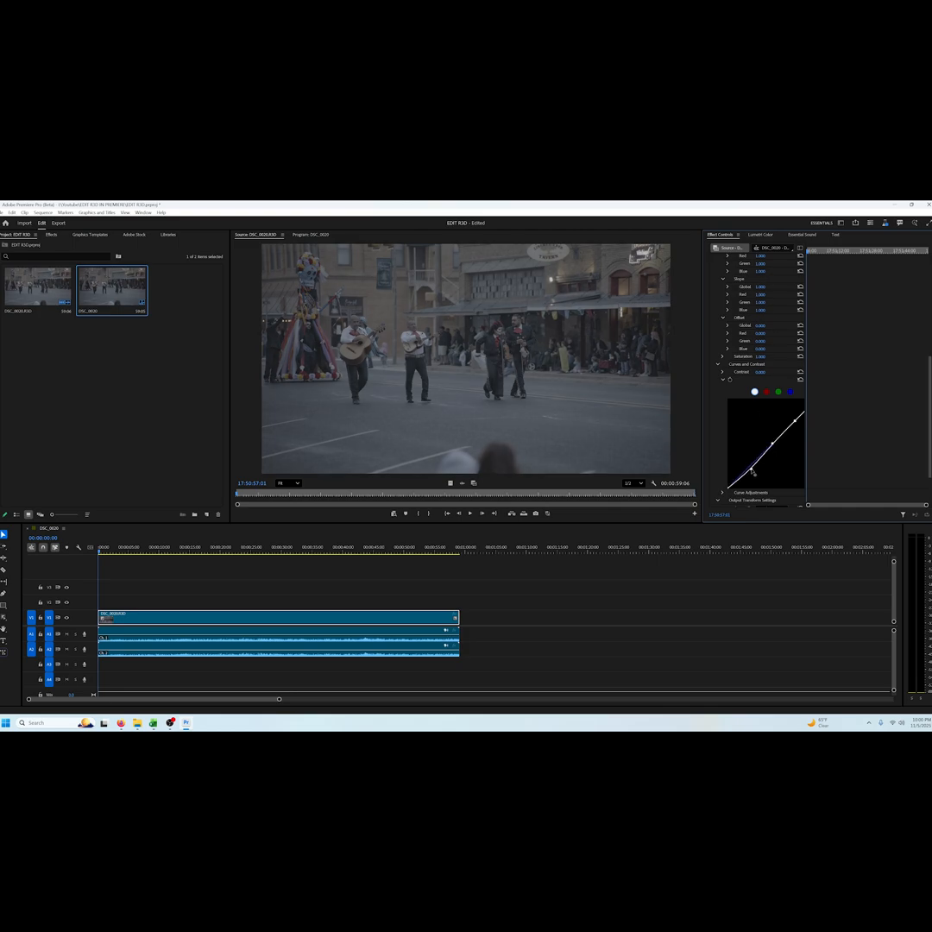
{"action": "left_click_drag", "start_coordinate": [753, 473], "coordinate": [793, 421]}
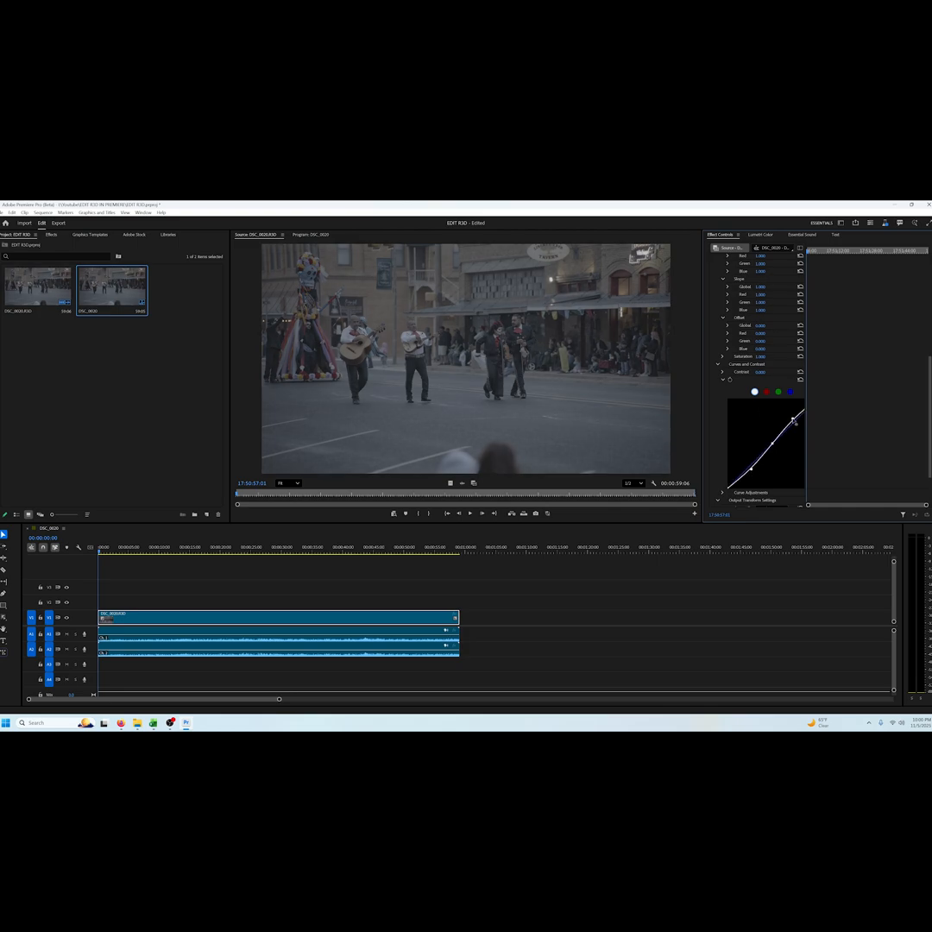
{"action": "left_click_drag", "start_coordinate": [794, 420], "coordinate": [792, 414]}
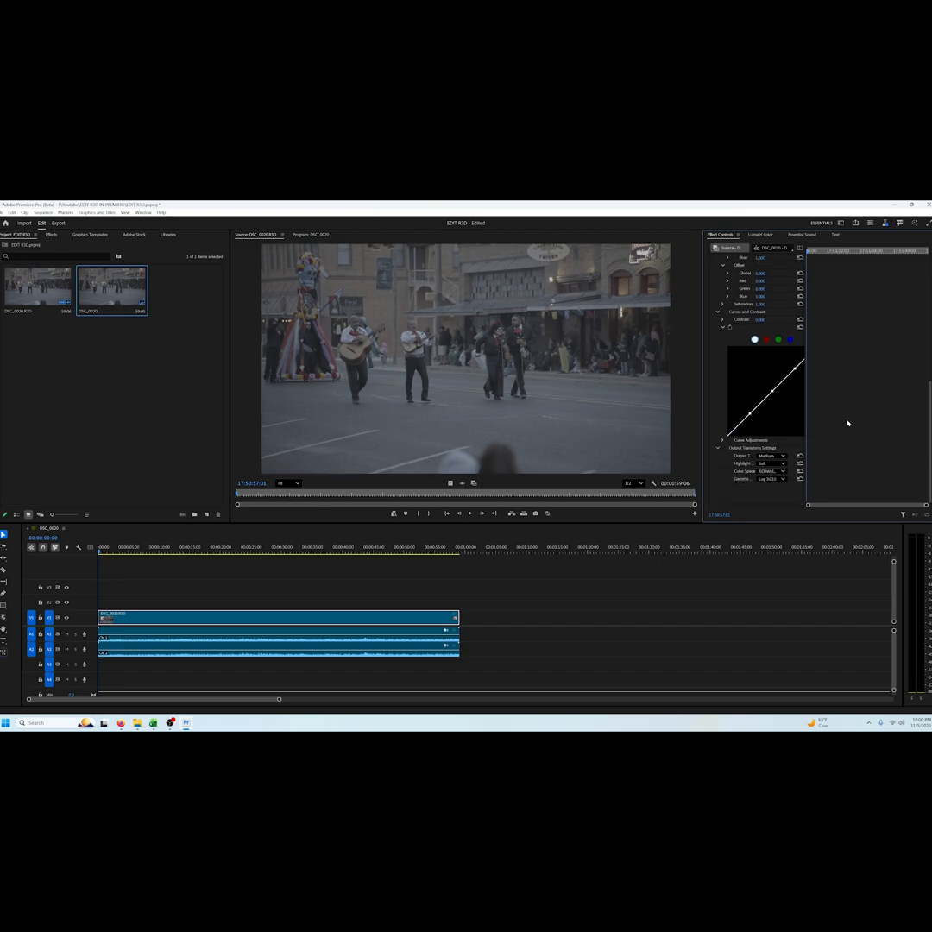
Step: Browse for the RED Rec709 LUT file and apply it as the Lumetri input LUT
{"action": "left_click", "coordinate": [760, 234]}
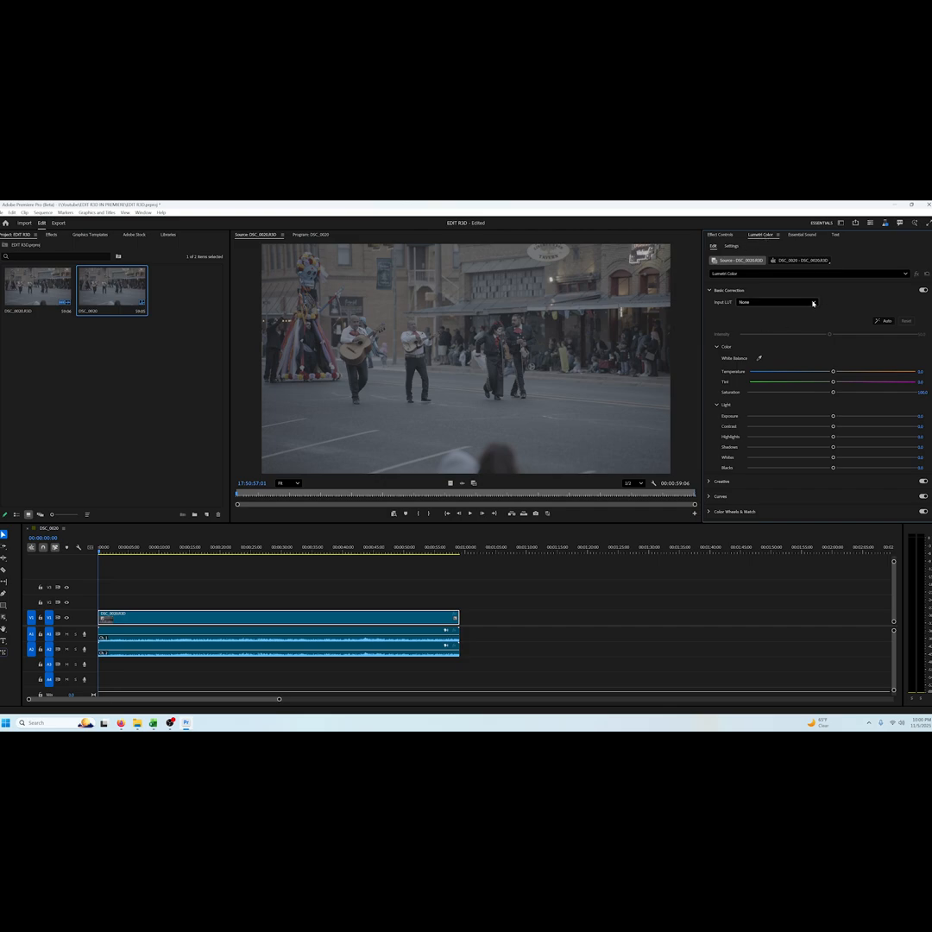
{"action": "left_click", "coordinate": [775, 302]}
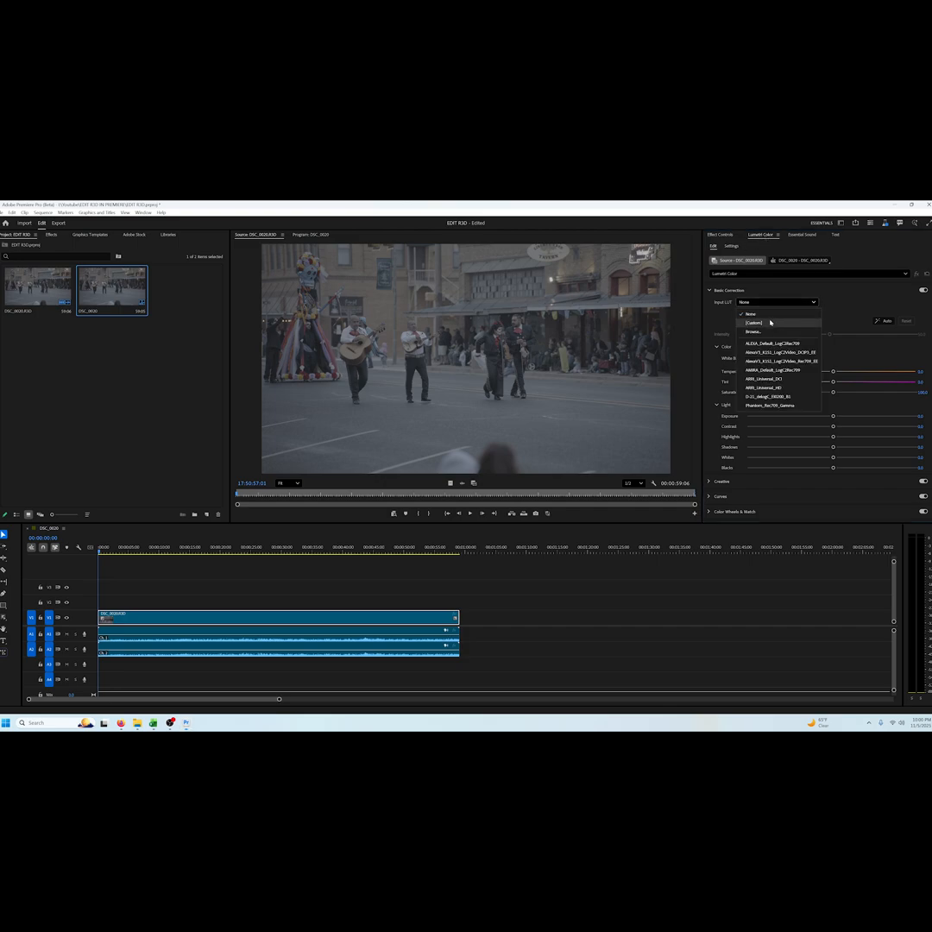
{"action": "left_click", "coordinate": [753, 332]}
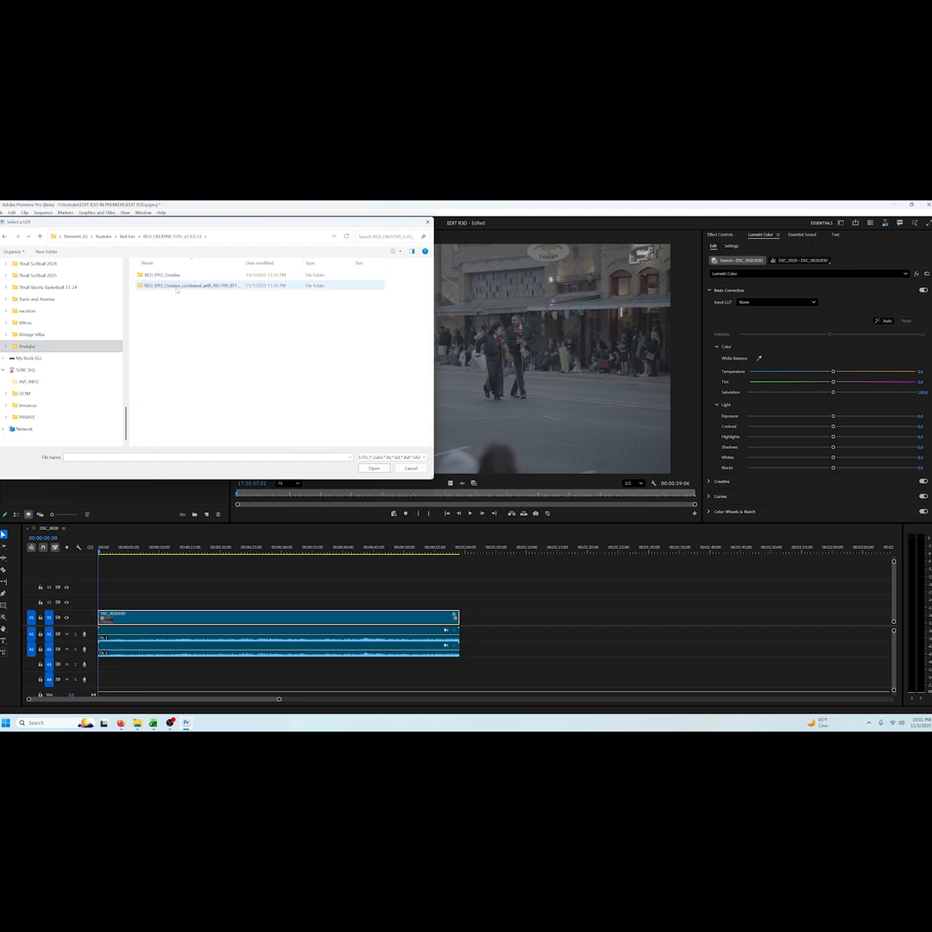
{"action": "left_click", "coordinate": [373, 468]}
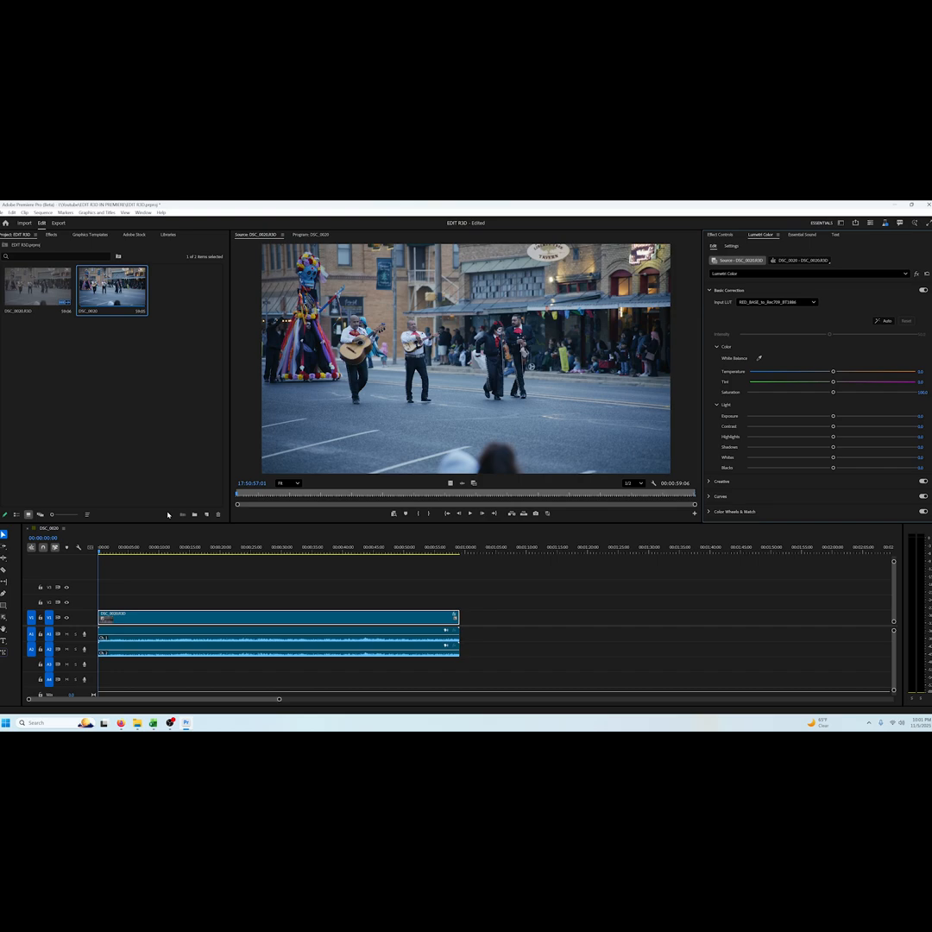
Step: Add an adjustment layer, raise its Lumetri exposure, and collapse Basic Correction
{"action": "left_click", "coordinate": [206, 515]}
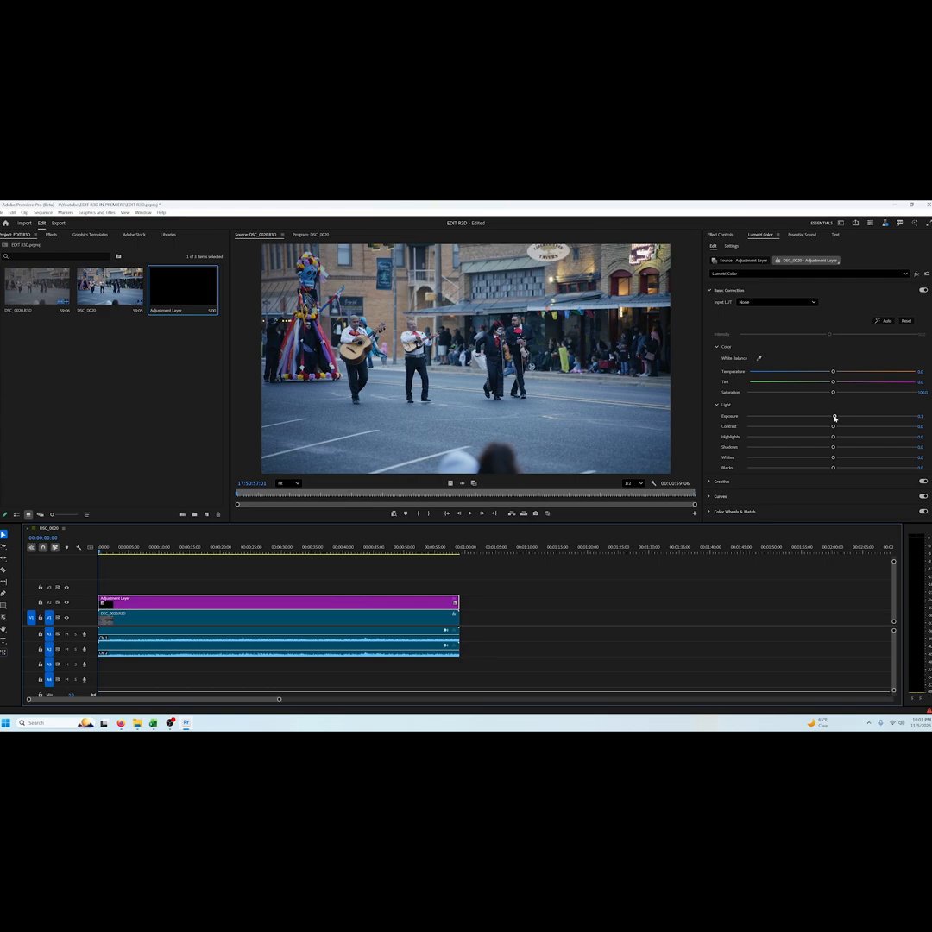
{"action": "left_click_drag", "start_coordinate": [833, 416], "coordinate": [852, 417]}
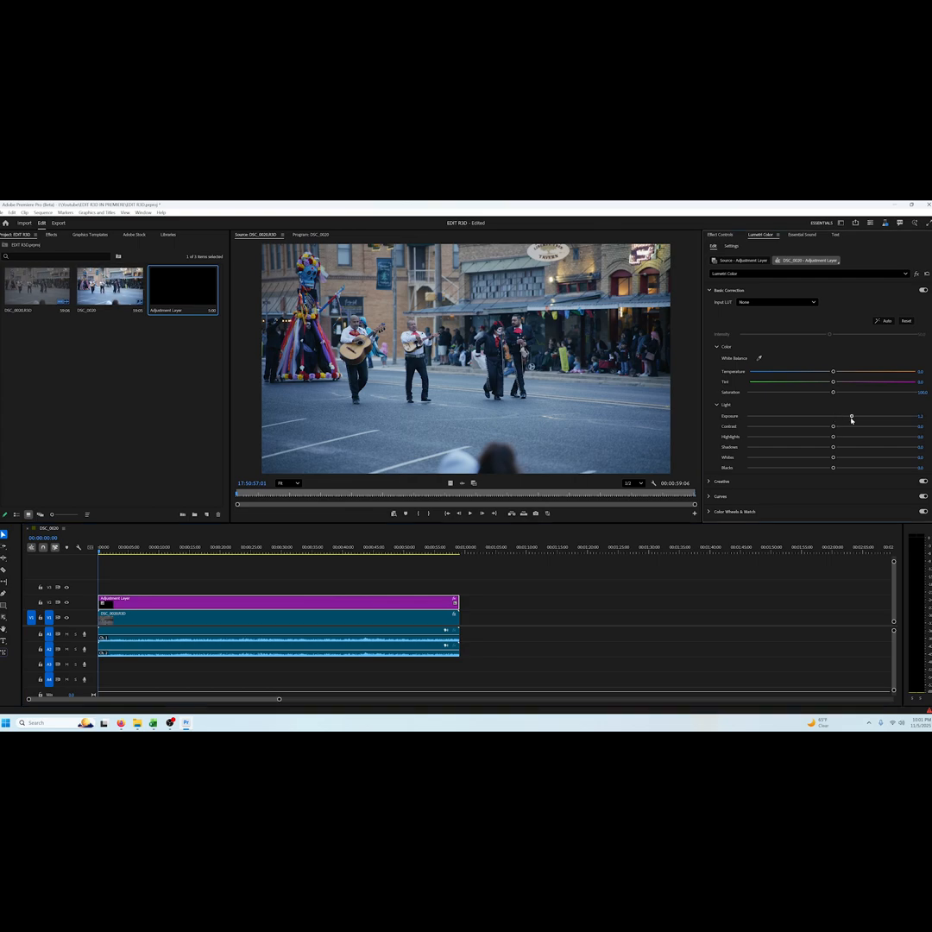
{"action": "left_click", "coordinate": [710, 290]}
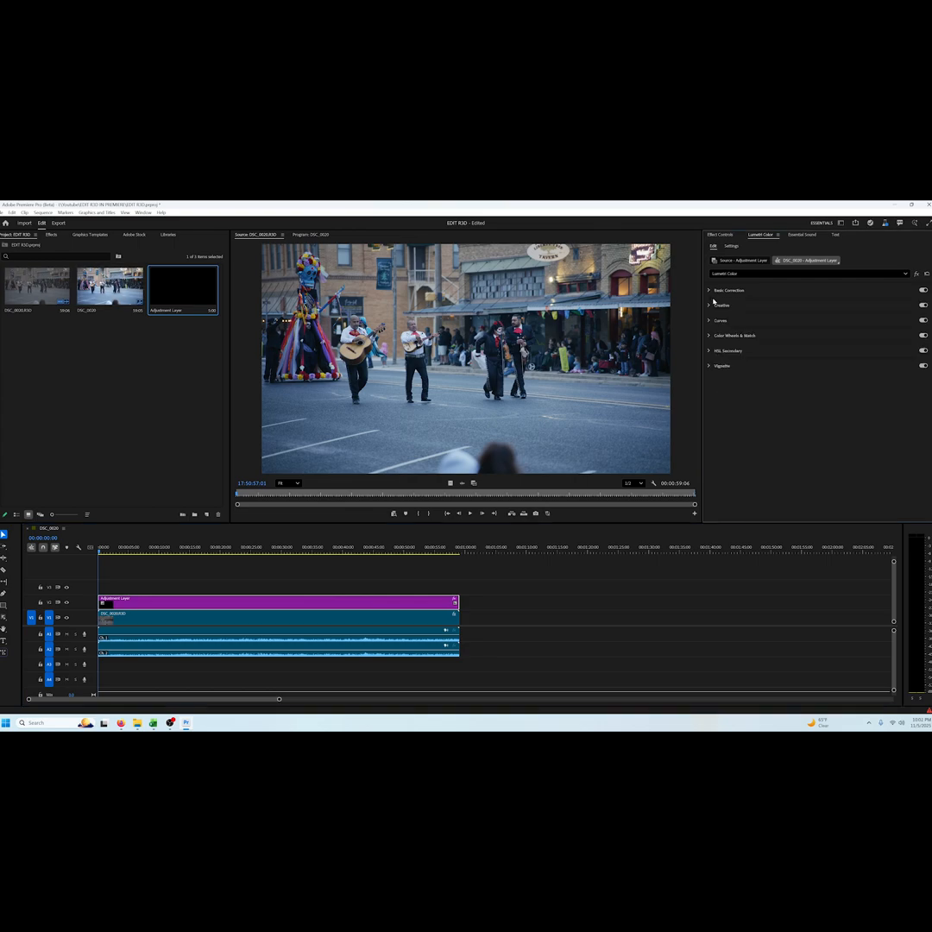
Step: Expand the Lumetri Creative section and scroll through its look presets
{"action": "left_click", "coordinate": [782, 317]}
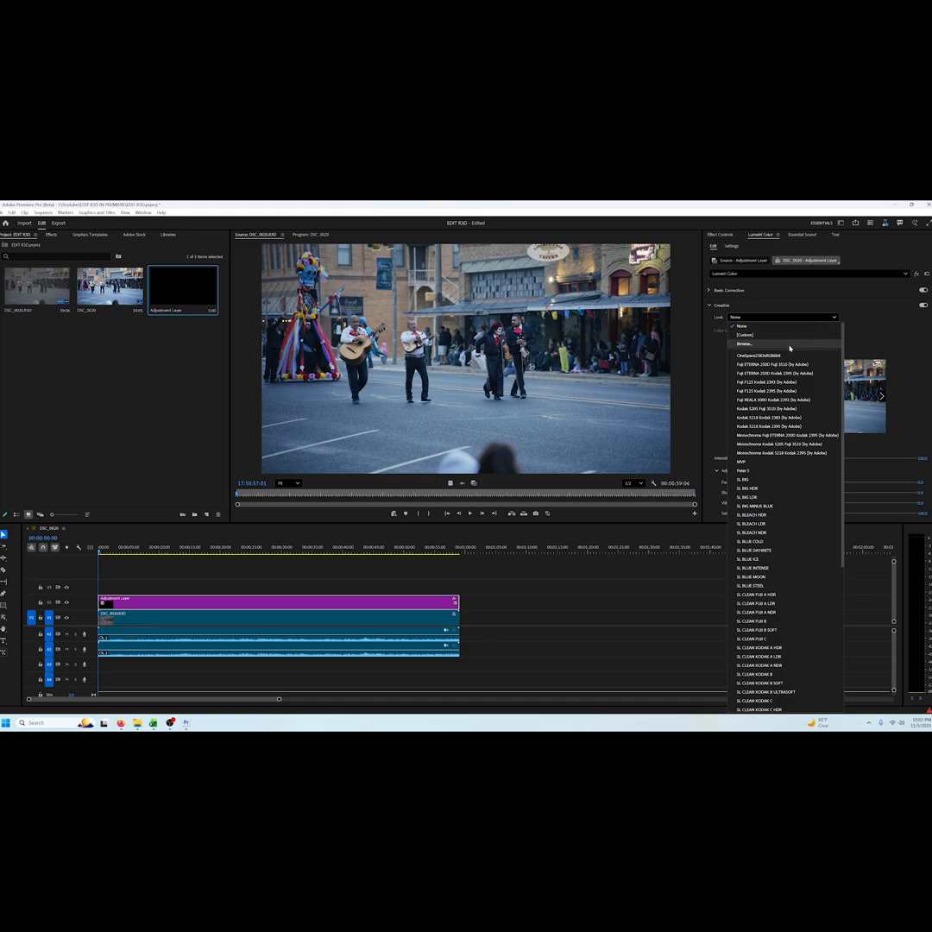
{"action": "scroll", "scroll_direction": "down", "scroll_amount": 3}
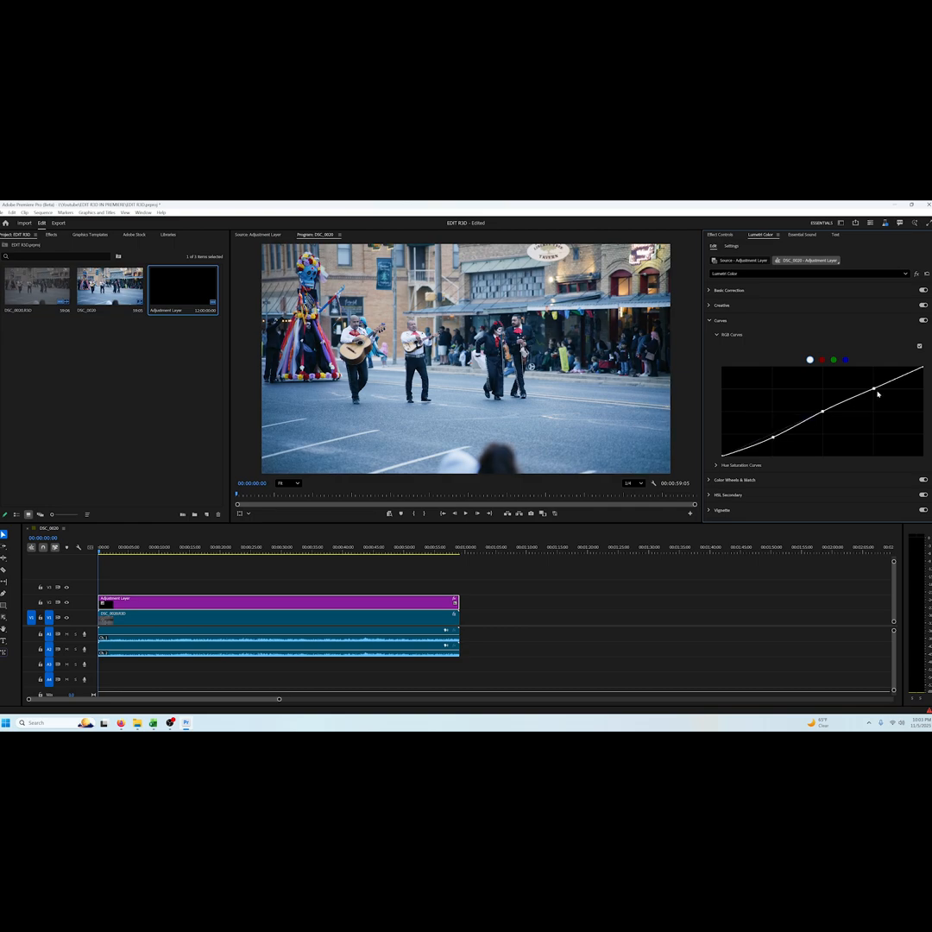
Step: Expand Color Wheels & Match to show the shadow, midtone and highlight wheels
{"action": "left_click", "coordinate": [729, 359]}
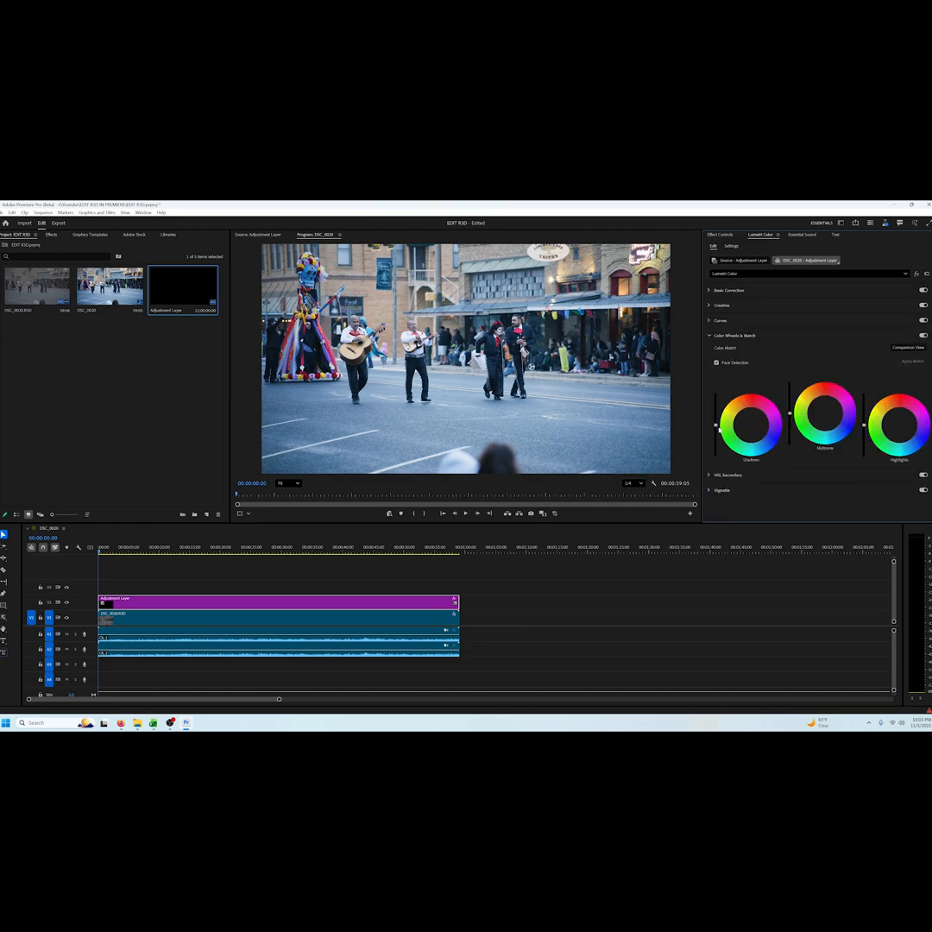